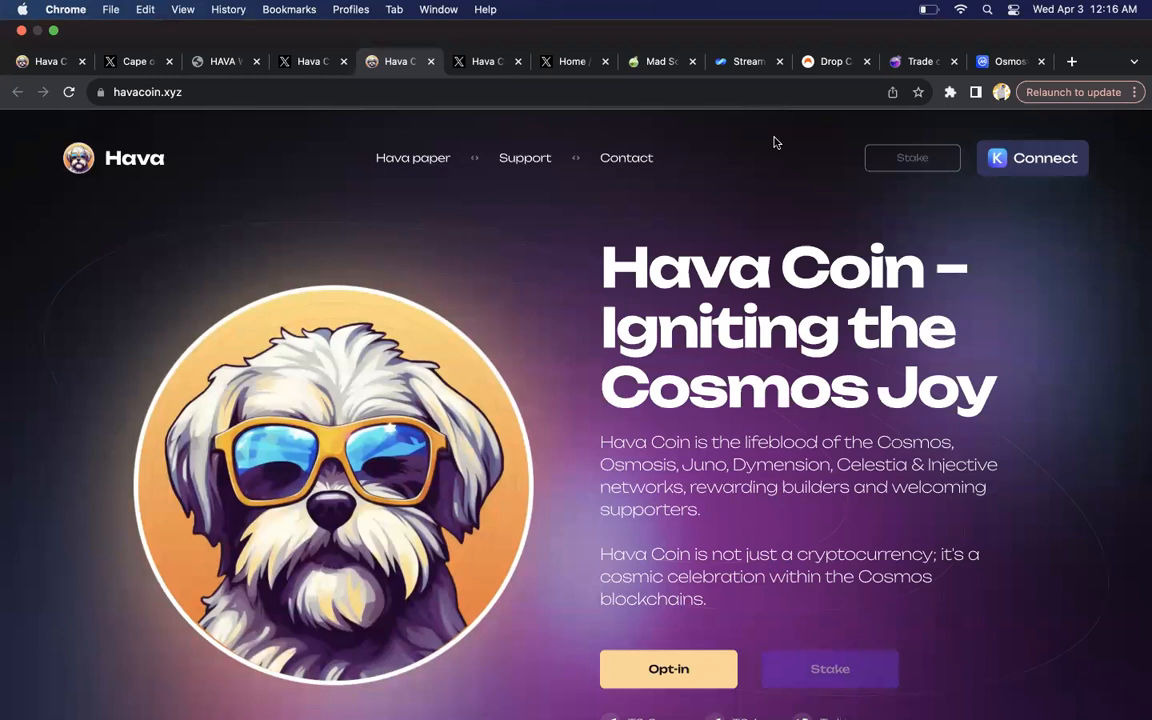
pyautogui.moveTo(730, 464)
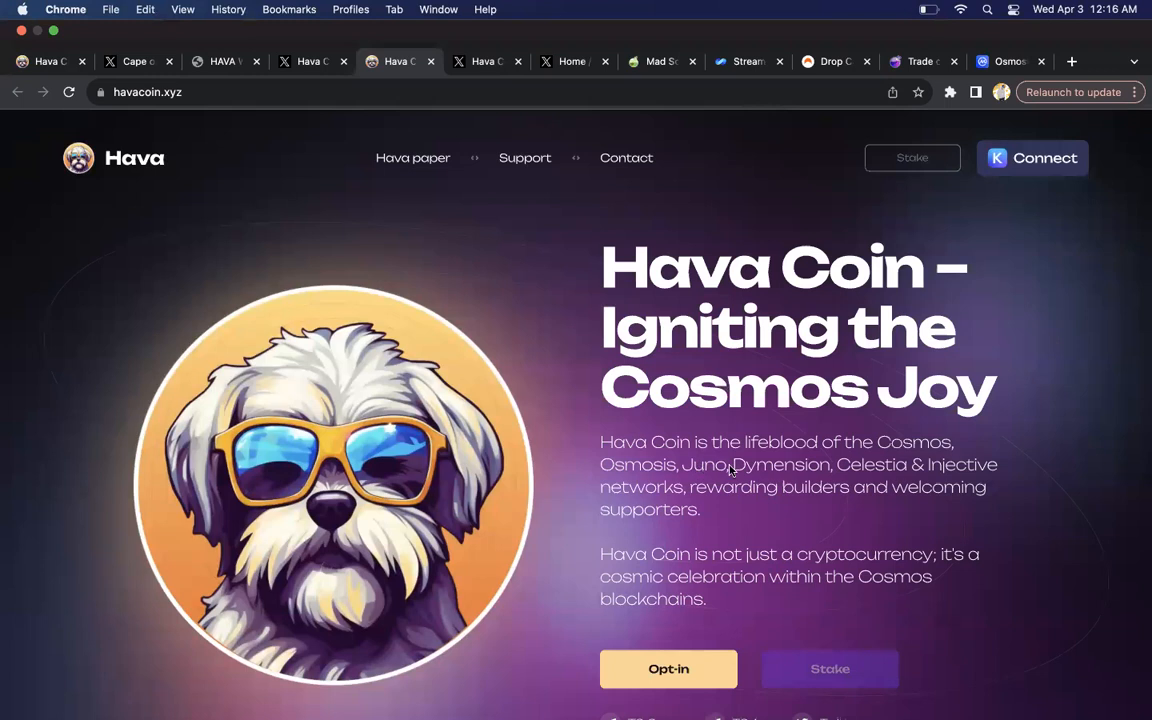
pyautogui.moveTo(944, 468)
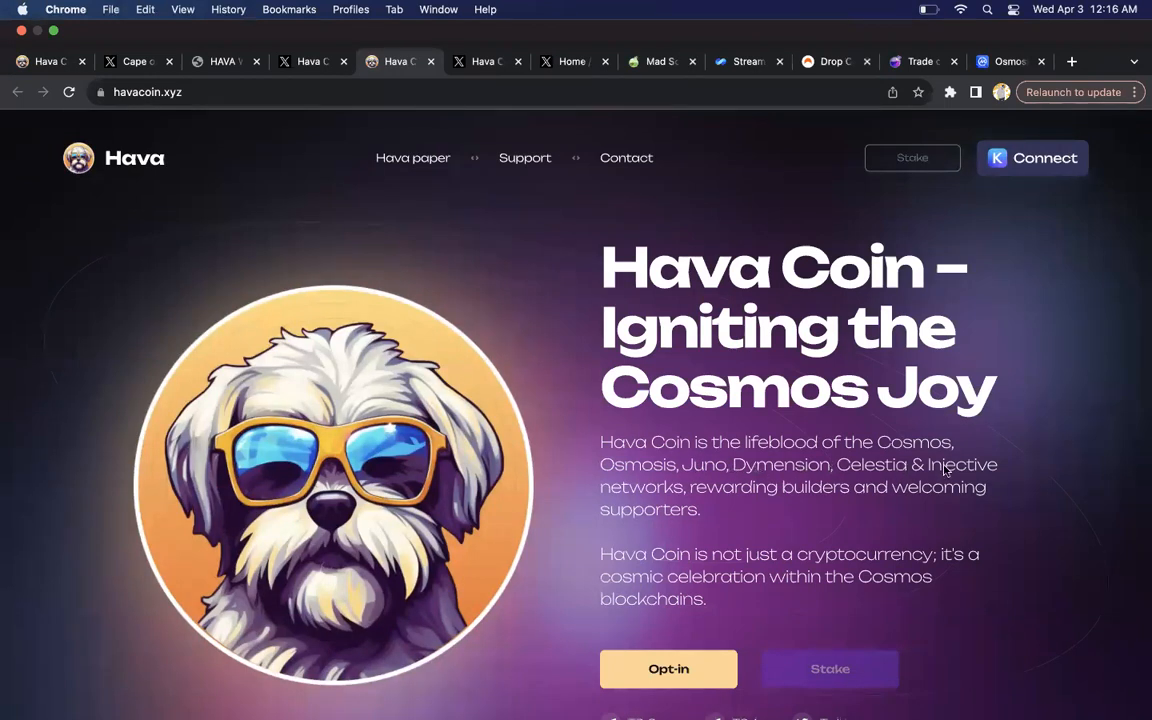
pyautogui.moveTo(434, 180)
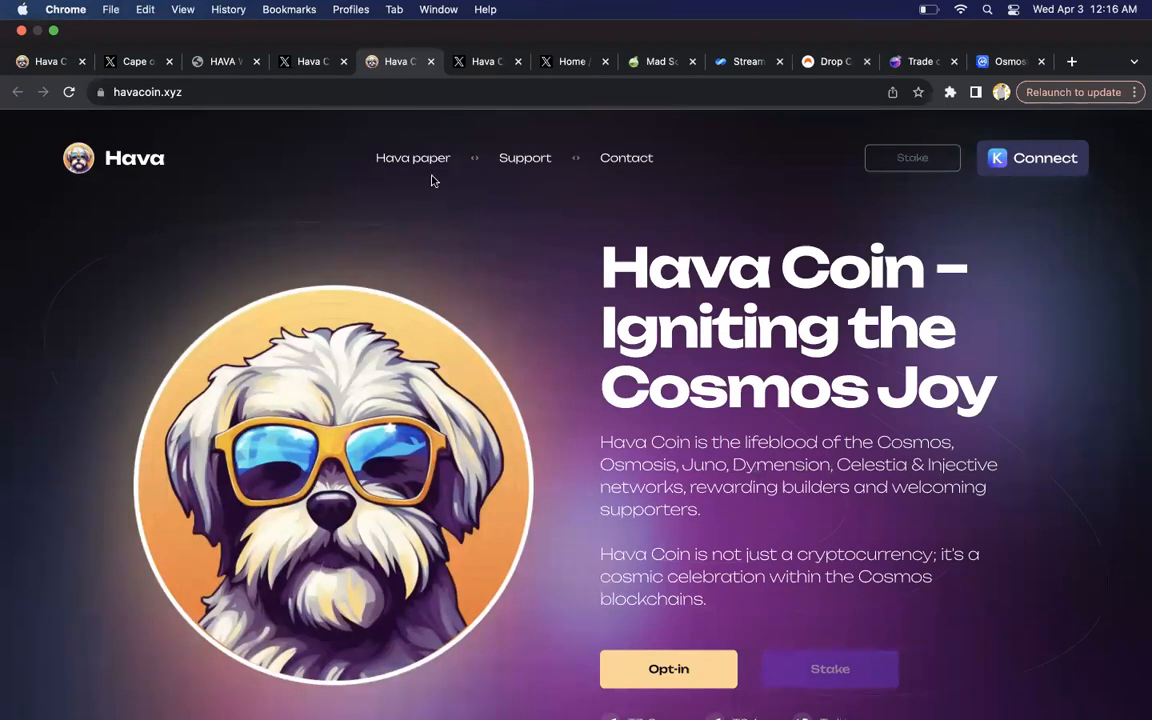
pyautogui.moveTo(432, 206)
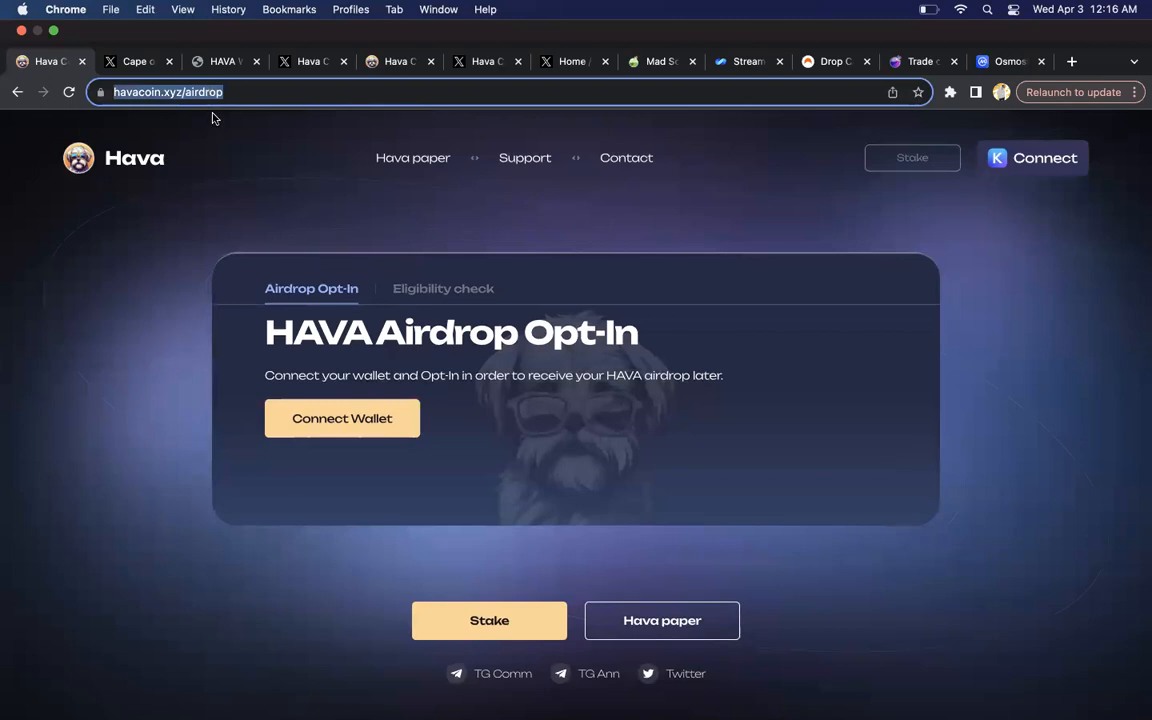
# Step: View the HAVA Airdrop Opt-In panel, then switch to Cape's X post about the airdrop
pyautogui.click(340, 418)
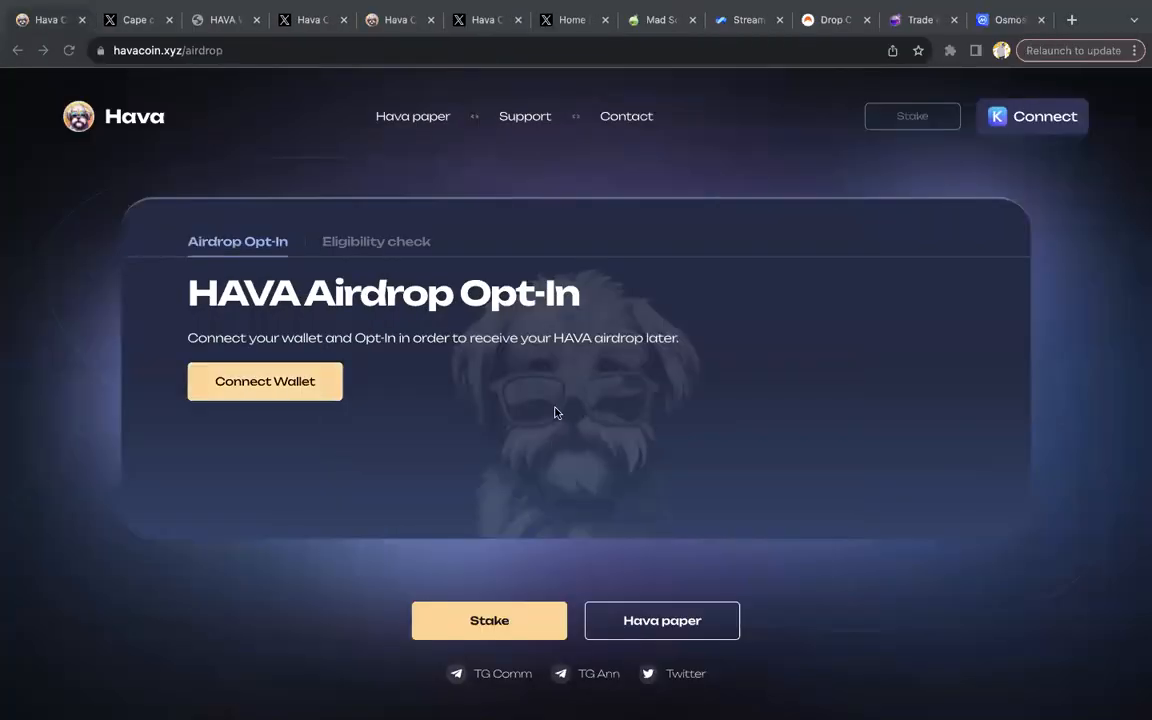
pyautogui.click(130, 20)
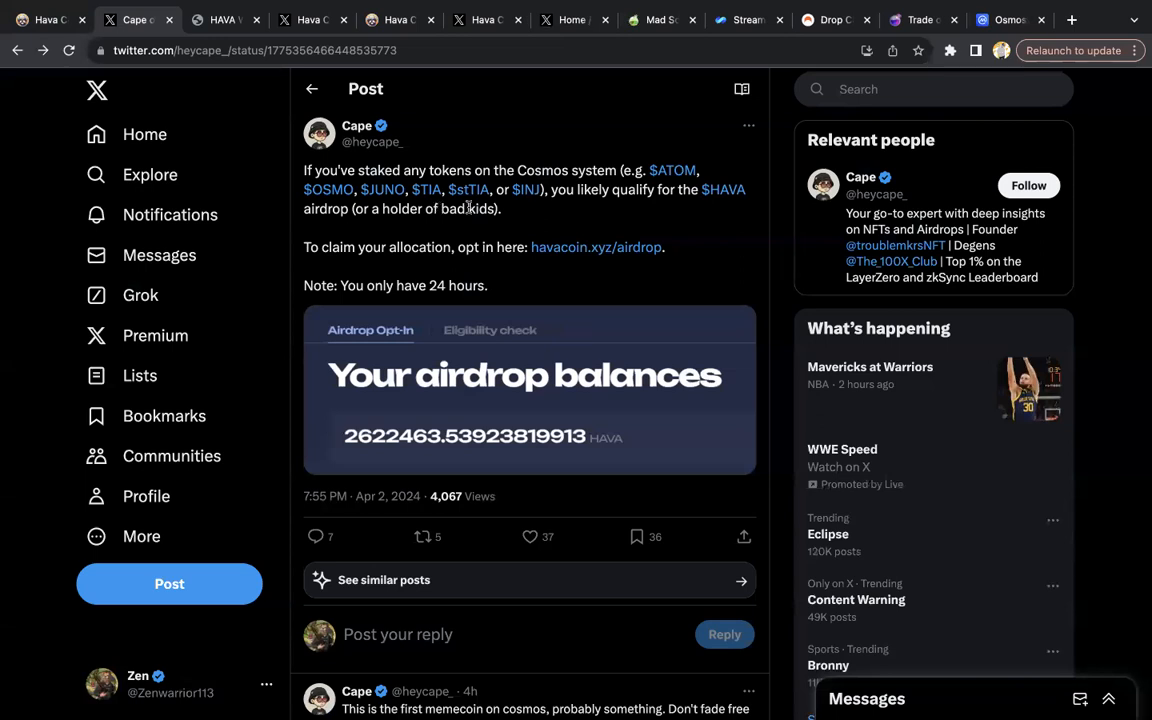
pyautogui.moveTo(740, 204)
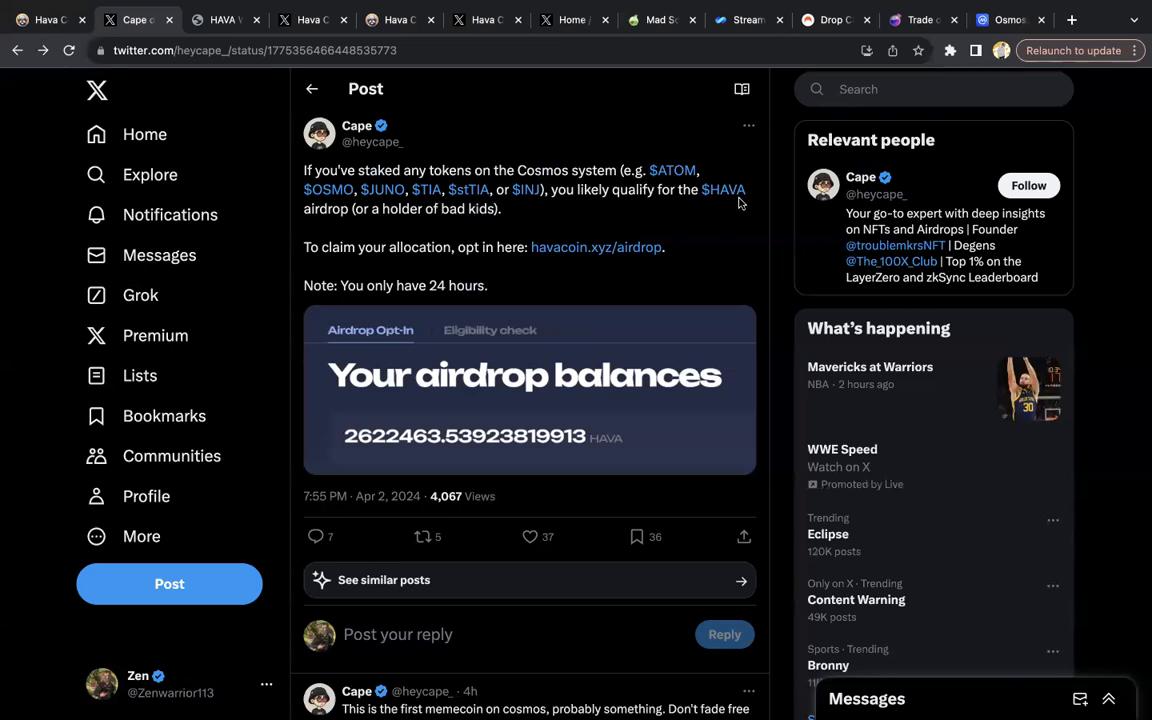
pyautogui.moveTo(432, 238)
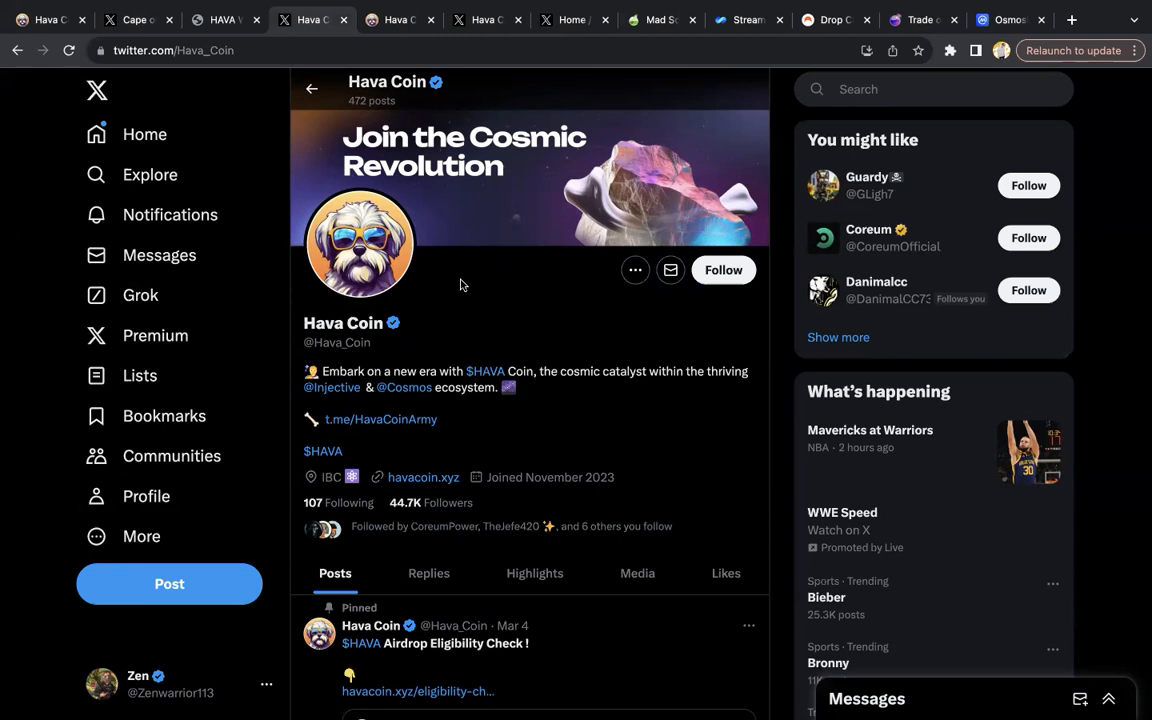
pyautogui.moveTo(444, 350)
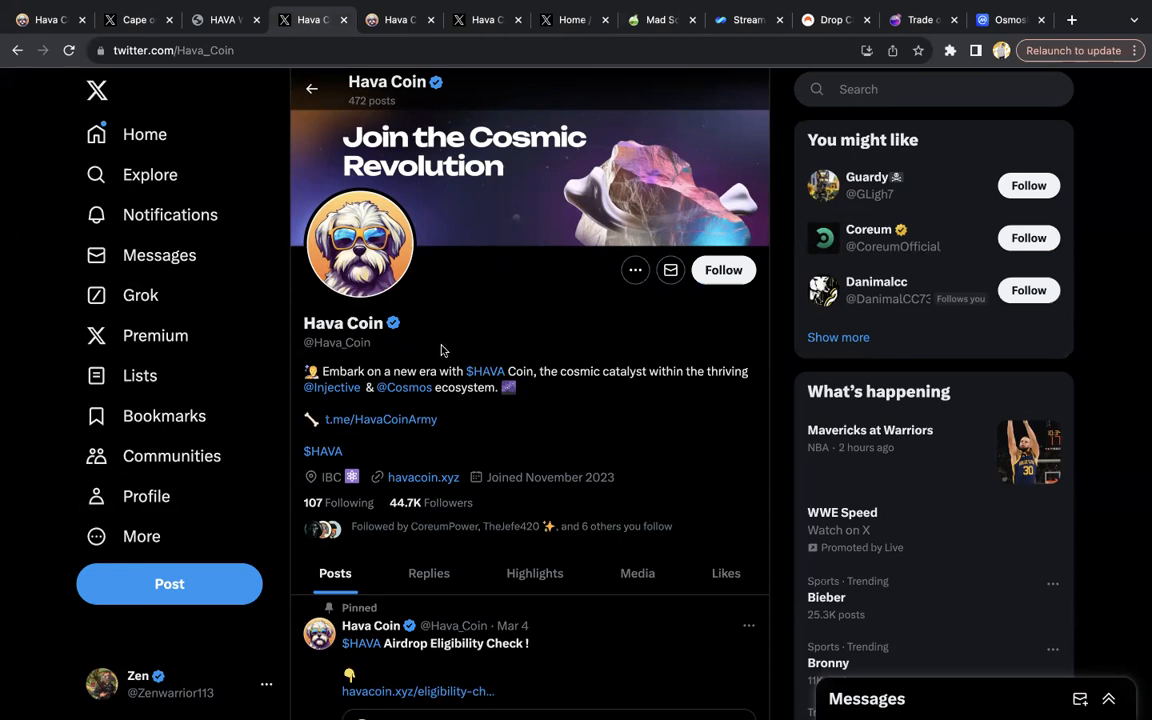
pyautogui.moveTo(426, 502)
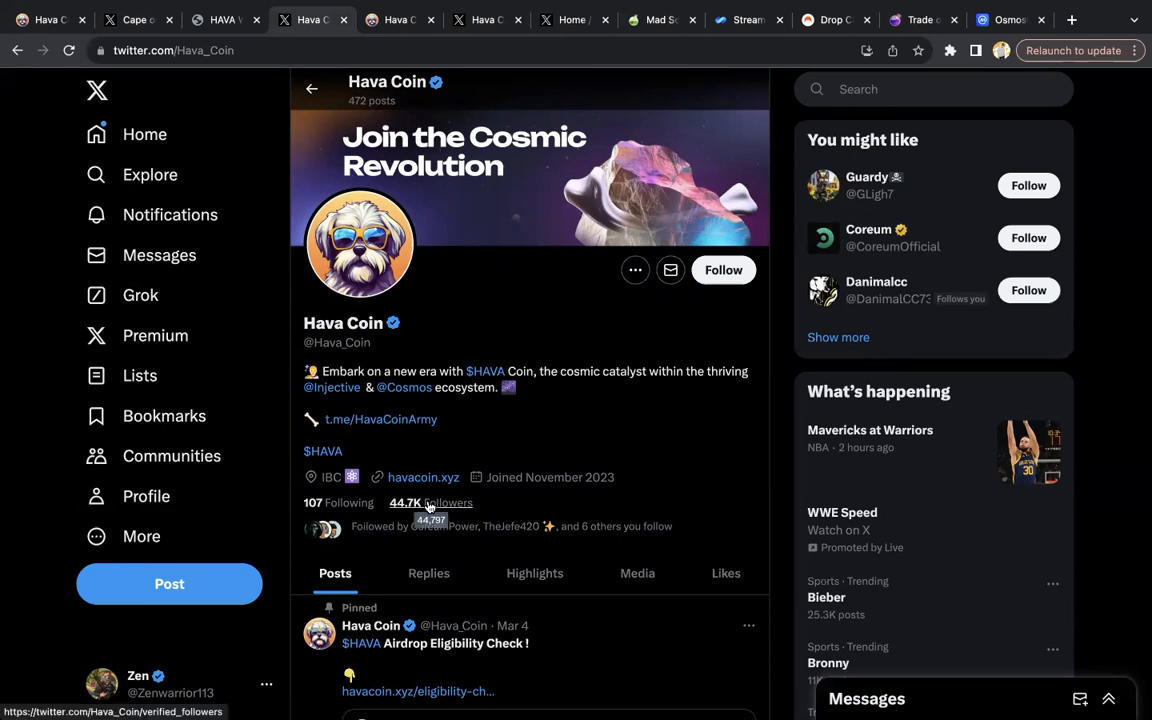
pyautogui.moveTo(368, 388)
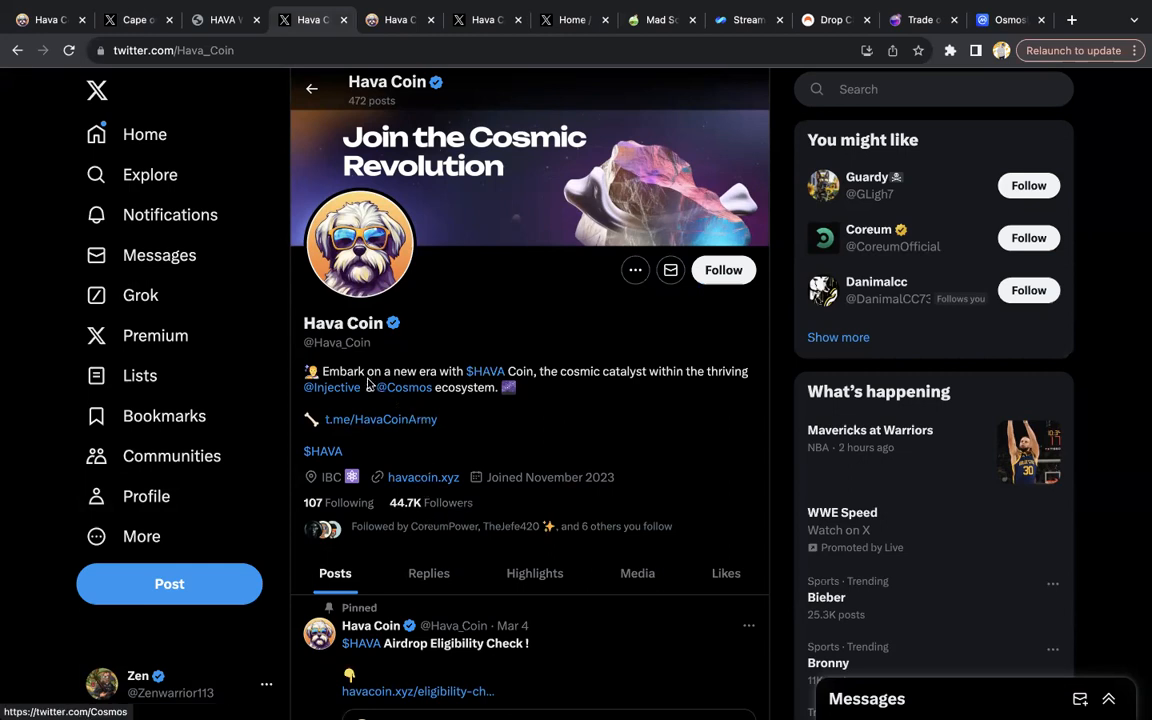
pyautogui.moveTo(352, 380)
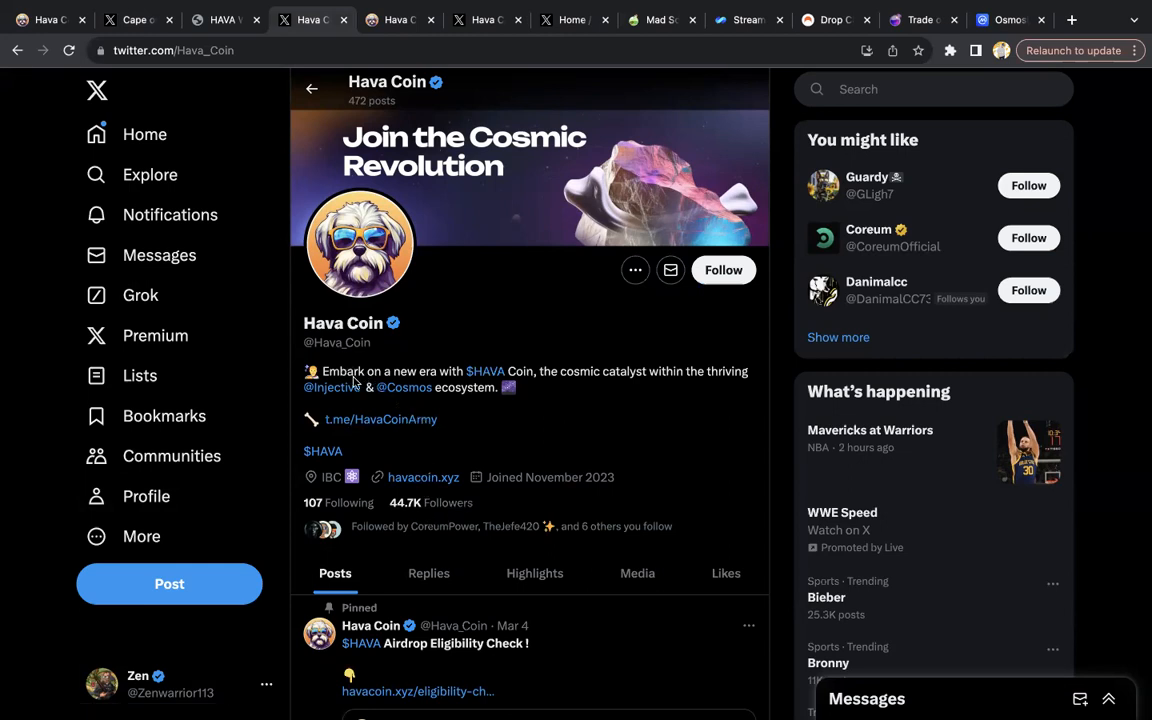
pyautogui.moveTo(488, 370)
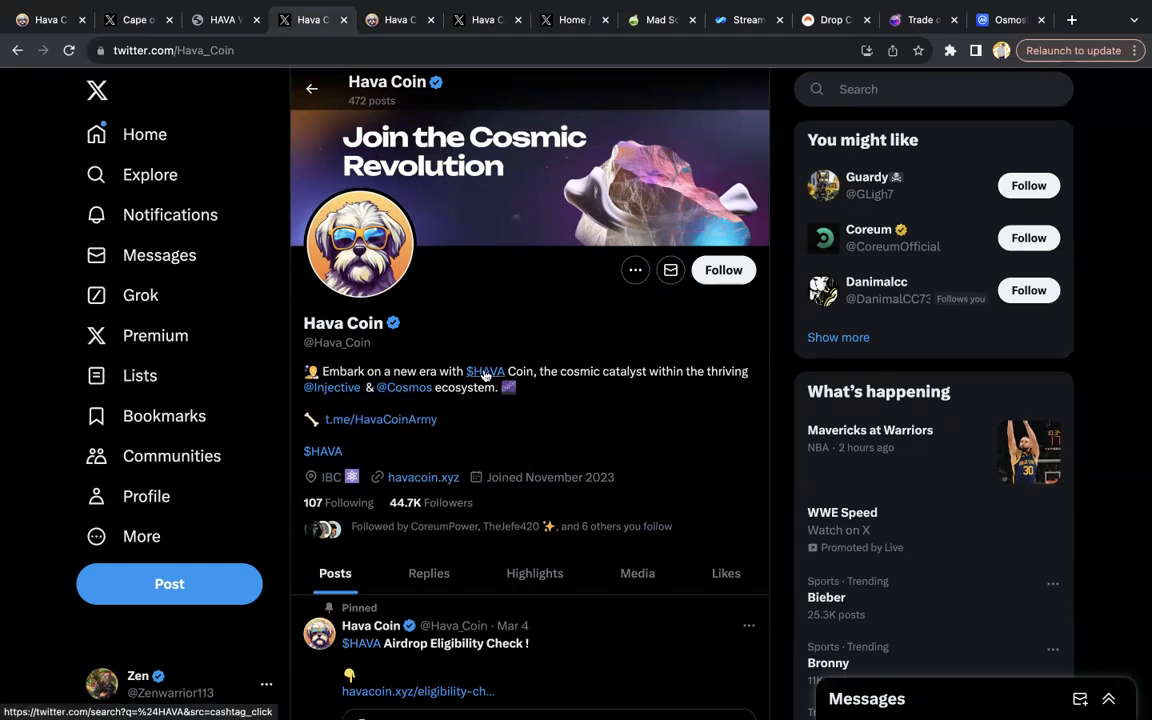
pyautogui.moveTo(616, 386)
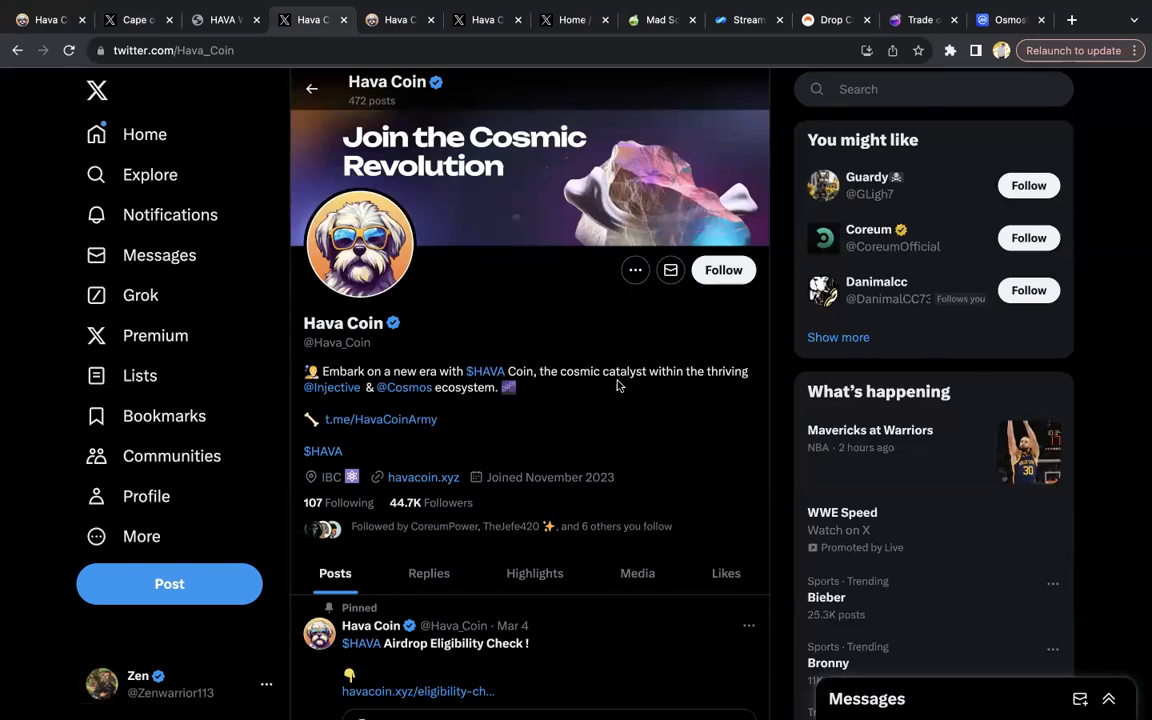
pyautogui.moveTo(466, 432)
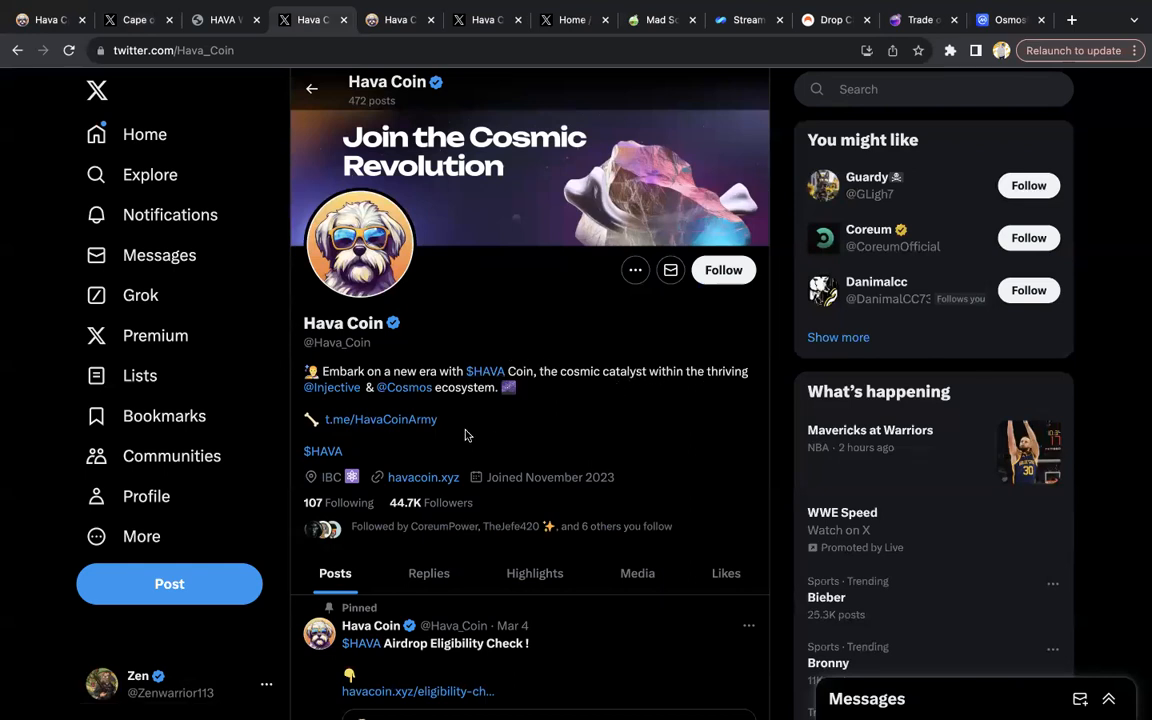
pyautogui.moveTo(434, 442)
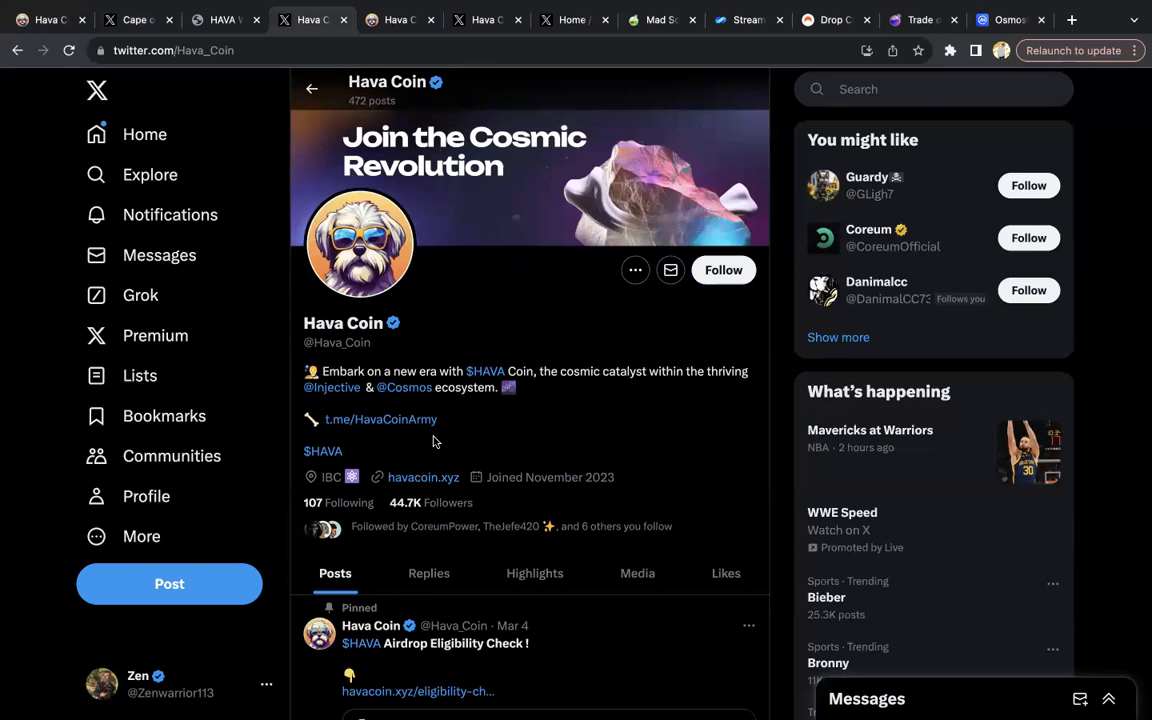
pyautogui.moveTo(364, 408)
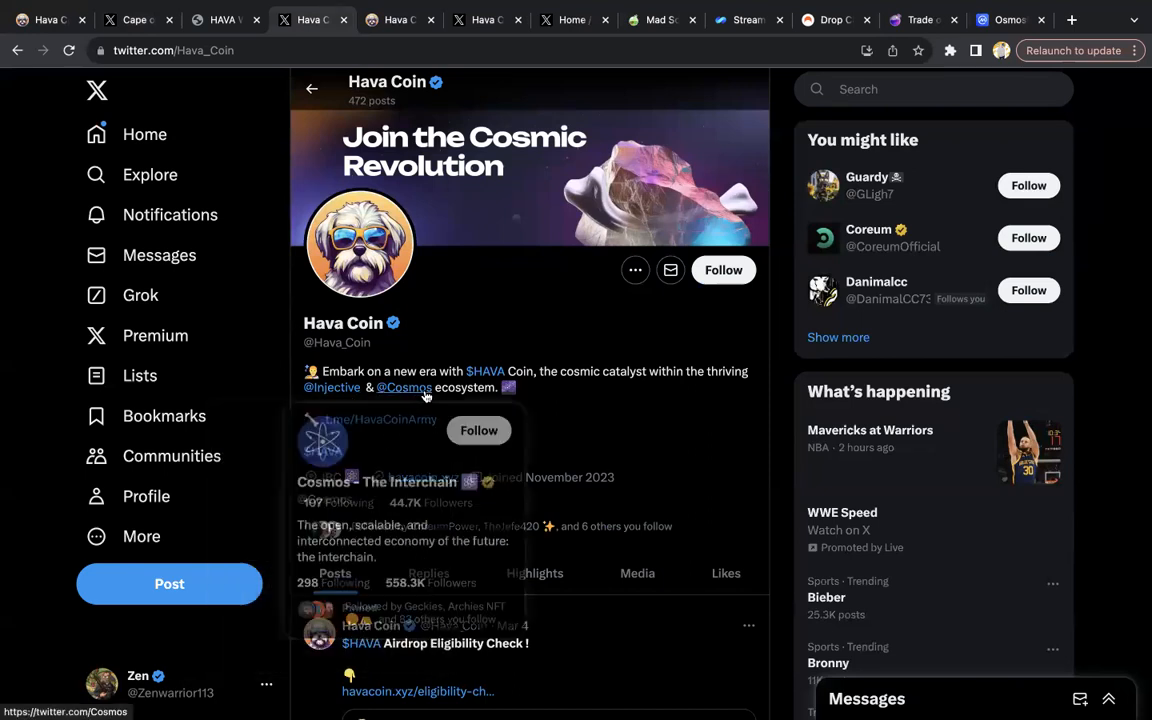
pyautogui.moveTo(258, 50)
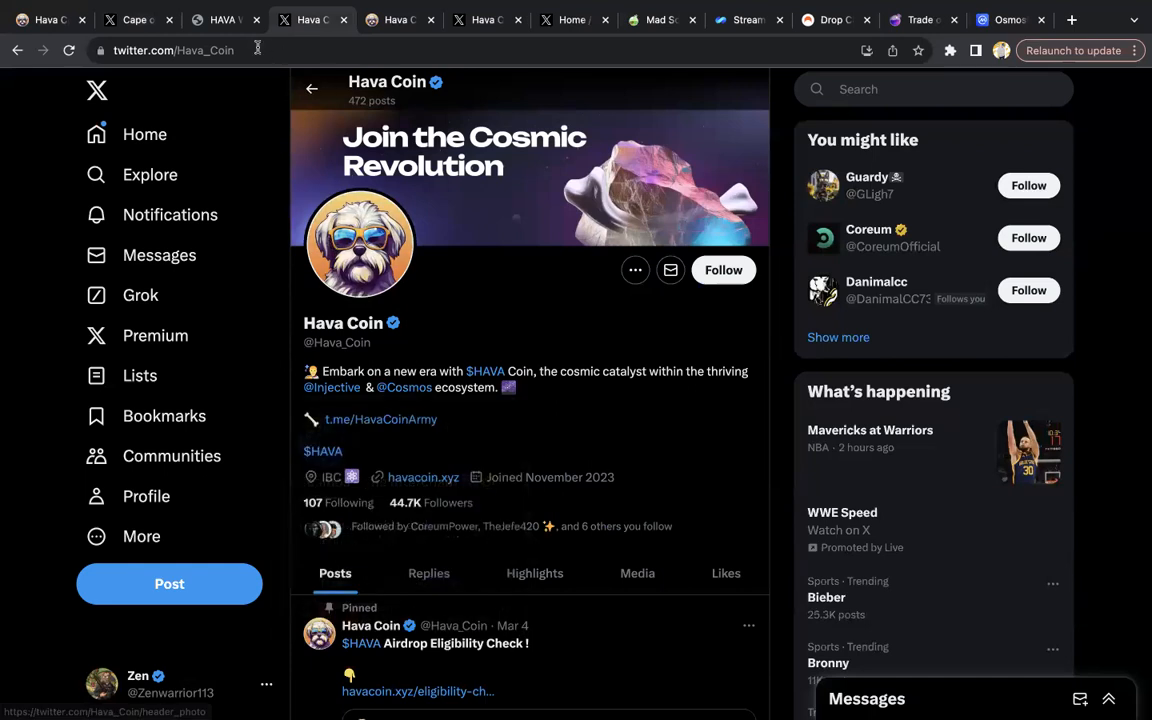
# Step: Switch from the Hava Coin X profile back to the havacoin.xyz homepage tab
pyautogui.click(398, 12)
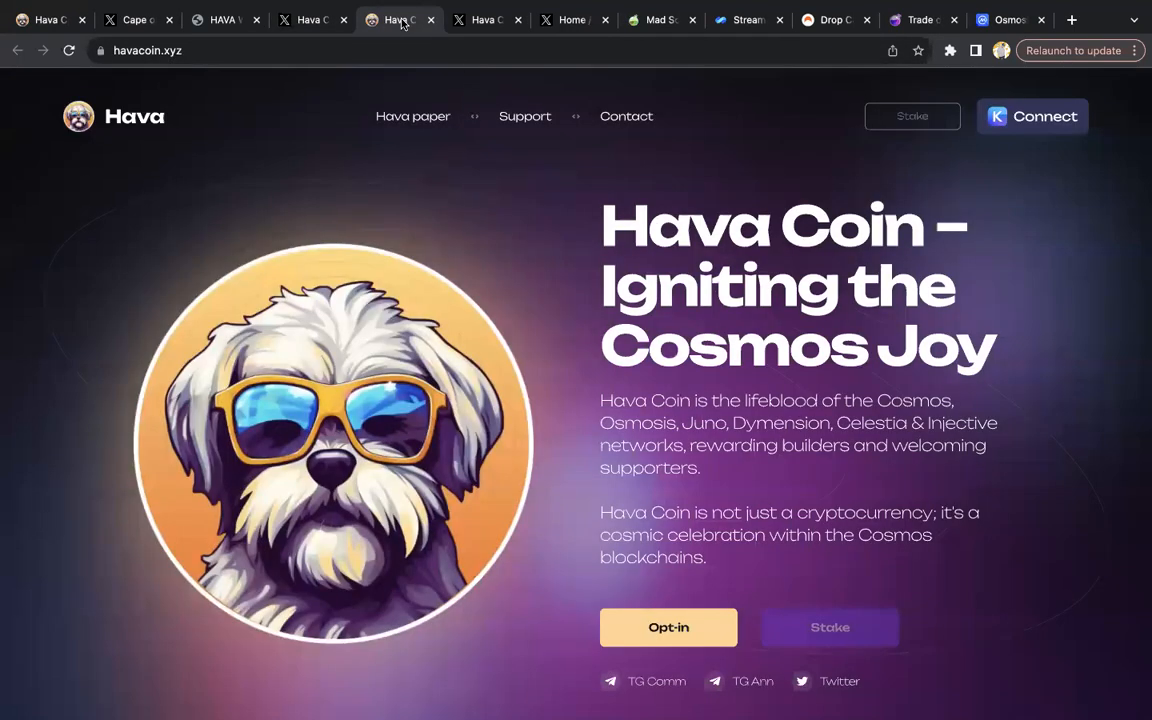
# Step: Scroll the homepage from the Cosmos Joy intro through Pillars of Cosmic Growth to Hava's Frens
pyautogui.scroll(-3)
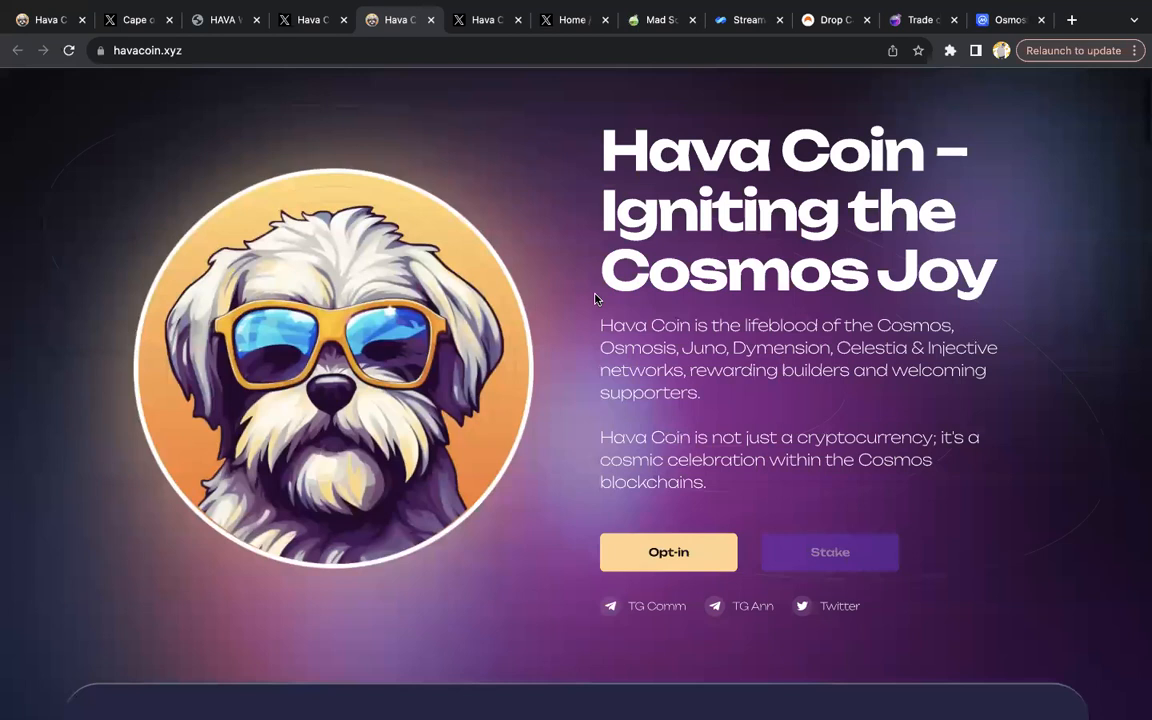
pyautogui.scroll(-3)
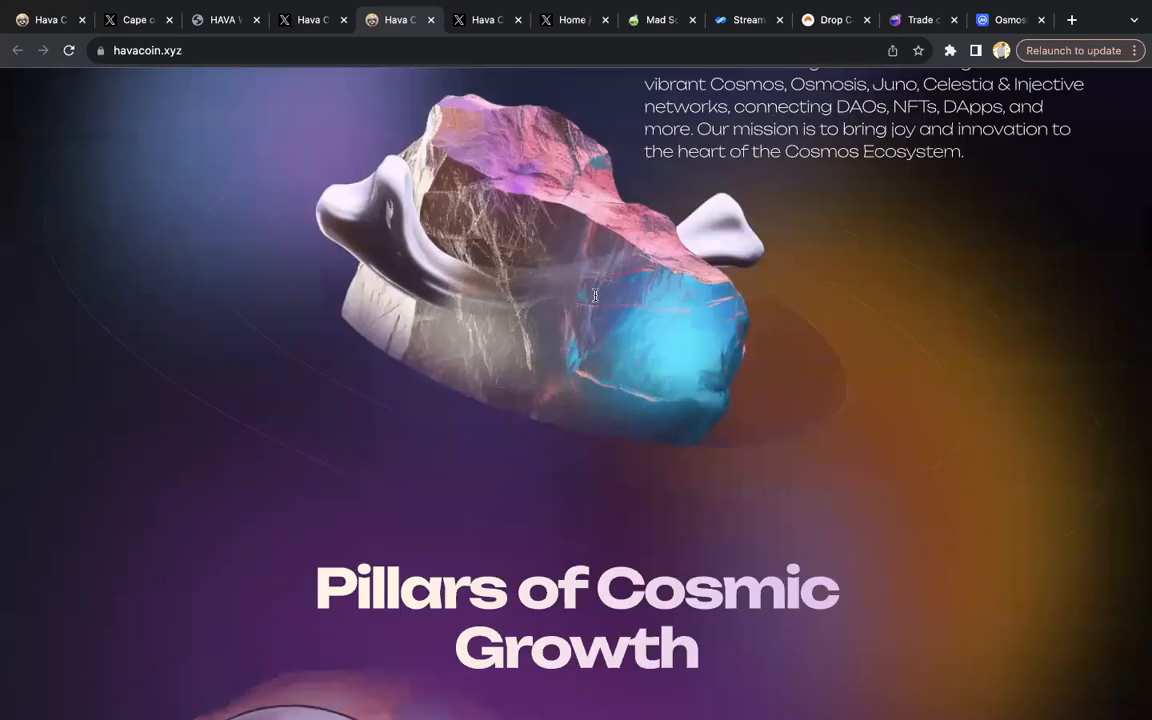
pyautogui.scroll(-3)
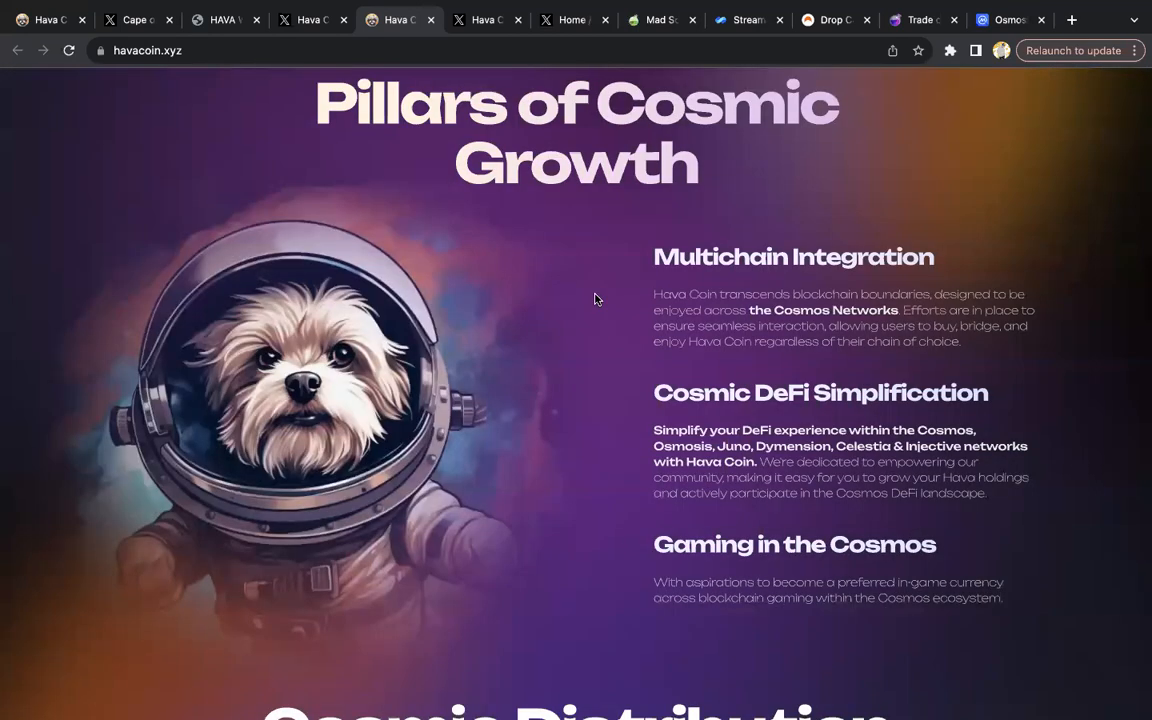
pyautogui.scroll(-3)
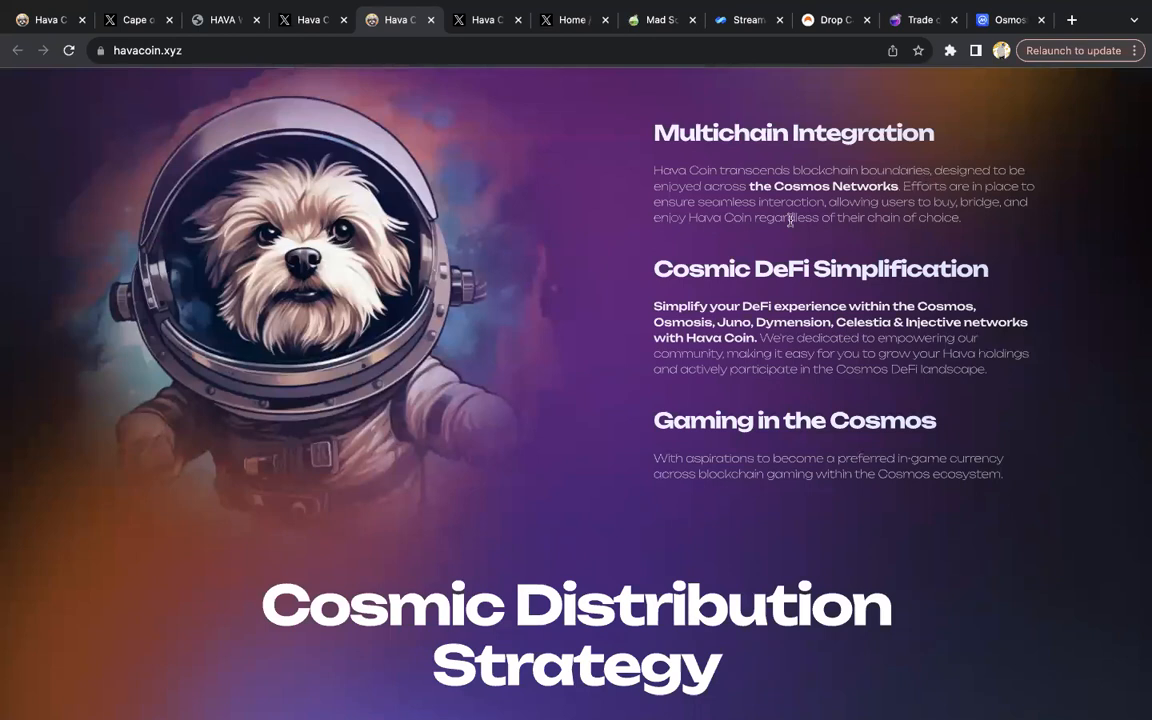
pyautogui.moveTo(844, 190)
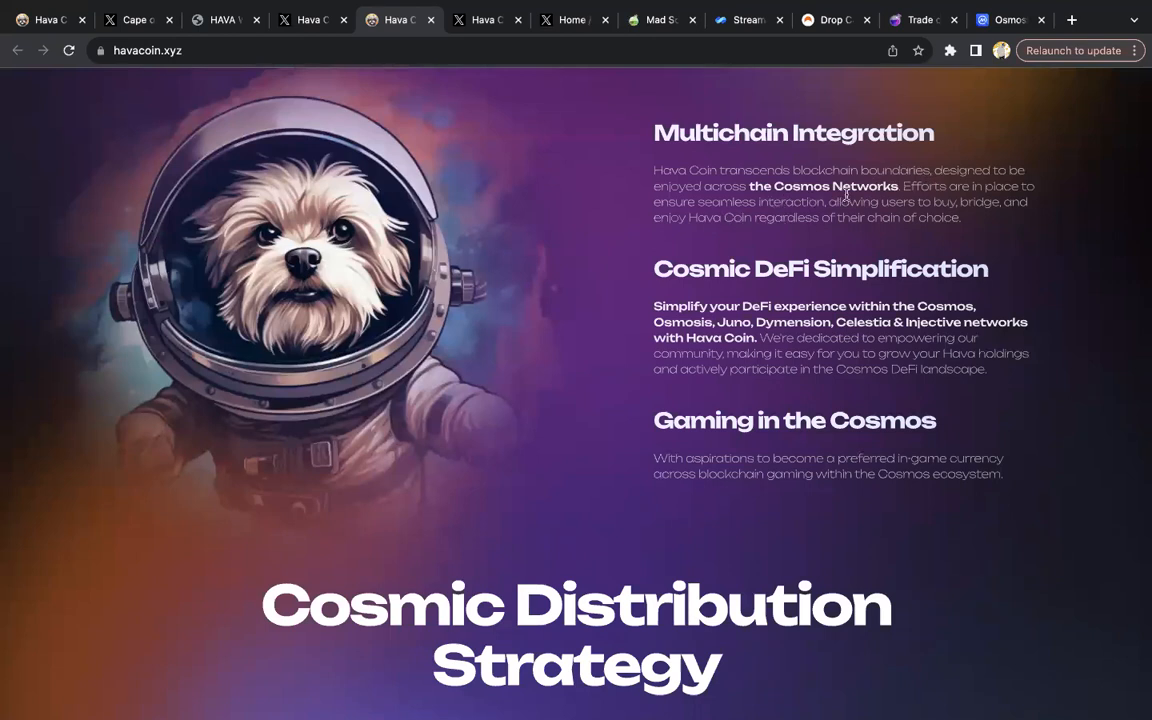
pyautogui.moveTo(754, 248)
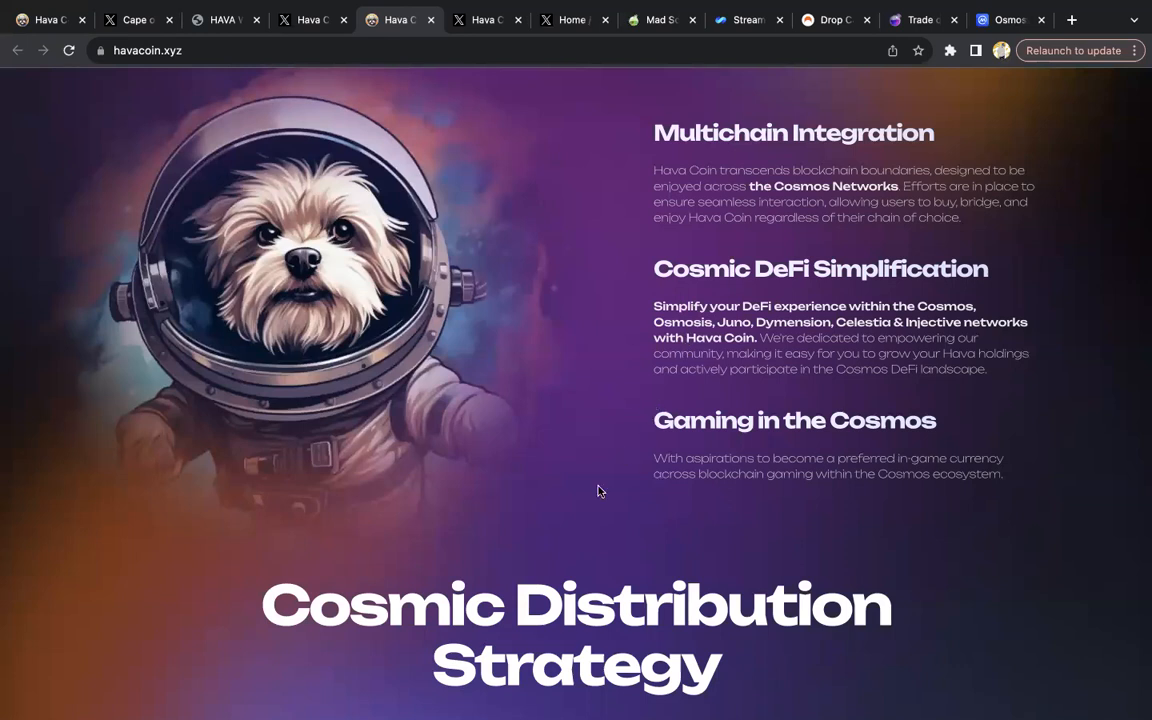
pyautogui.scroll(-3)
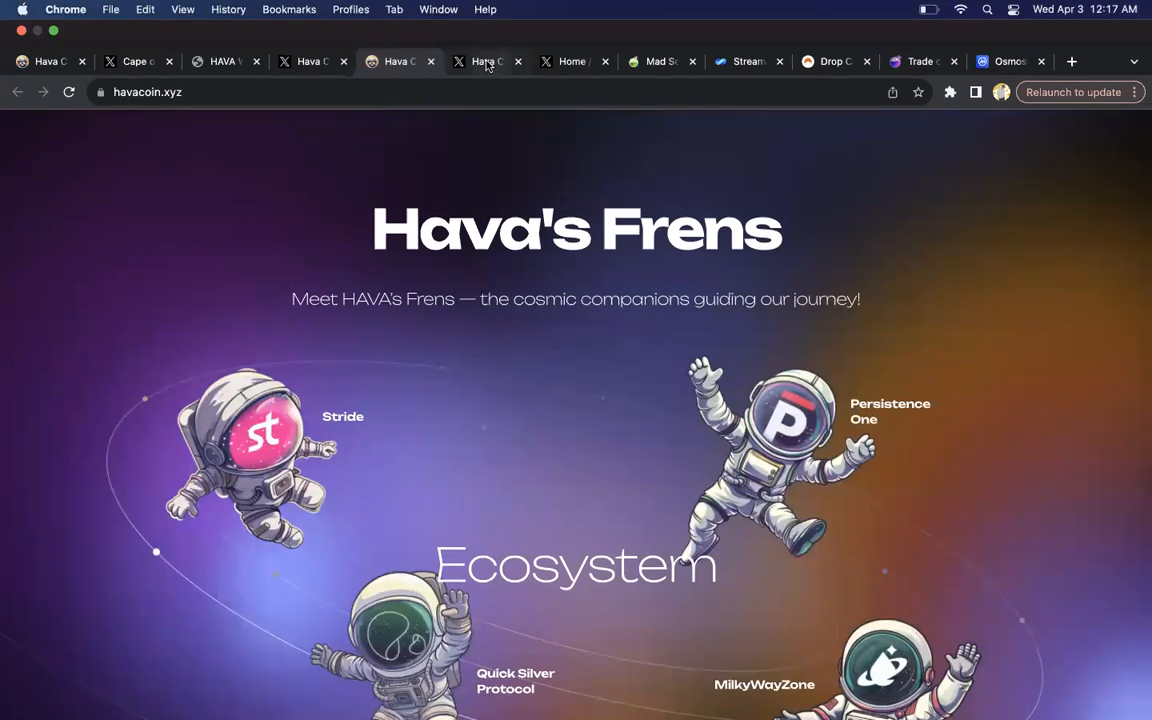
# Step: Switch to the tab with Hava Coin's $HAVA airdrop opt-in announcement post
pyautogui.click(488, 60)
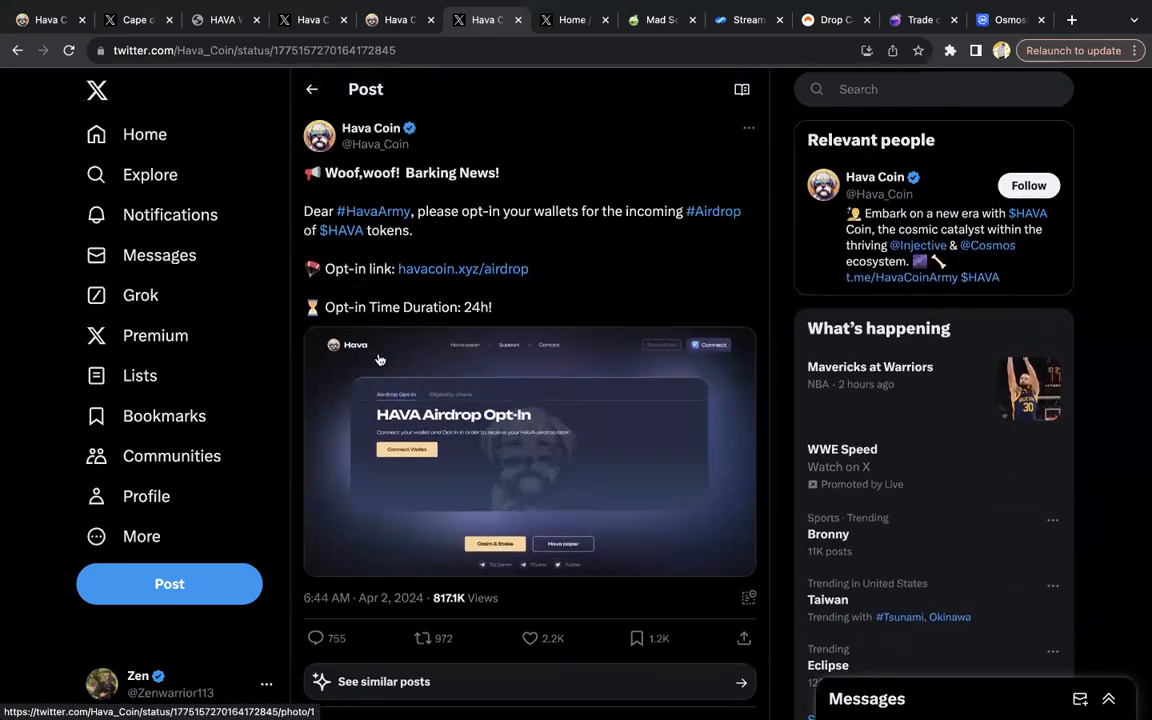
pyautogui.moveTo(444, 430)
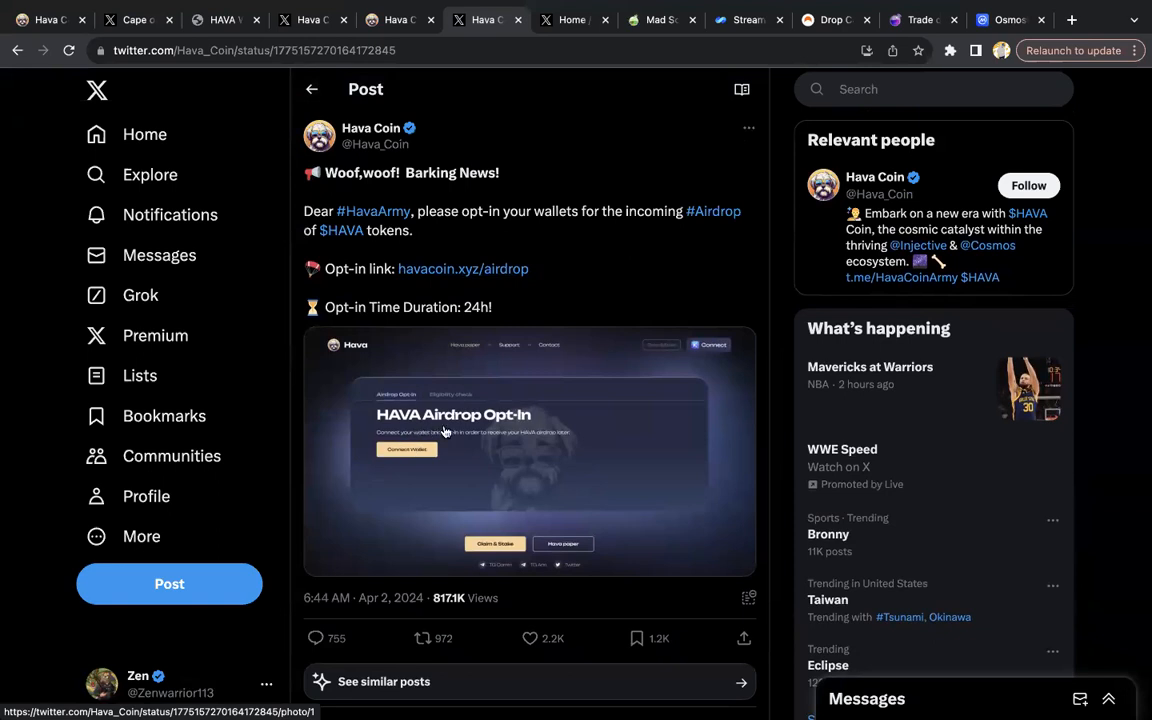
pyautogui.moveTo(280, 92)
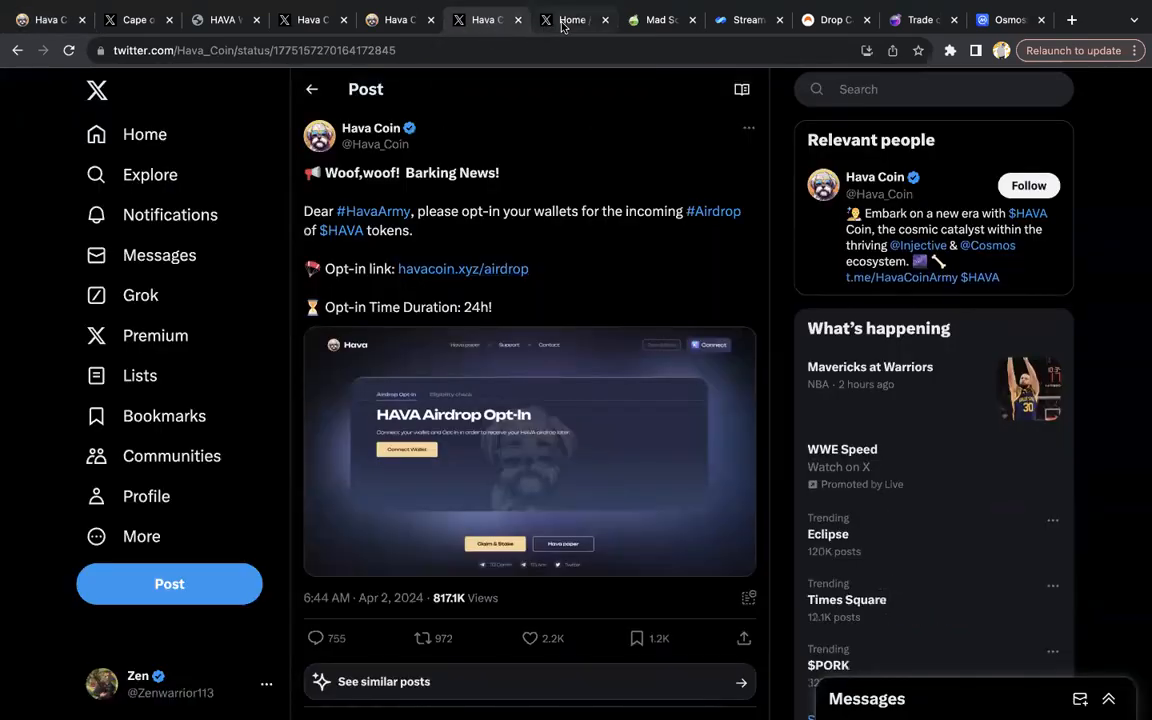
pyautogui.moveTo(564, 20)
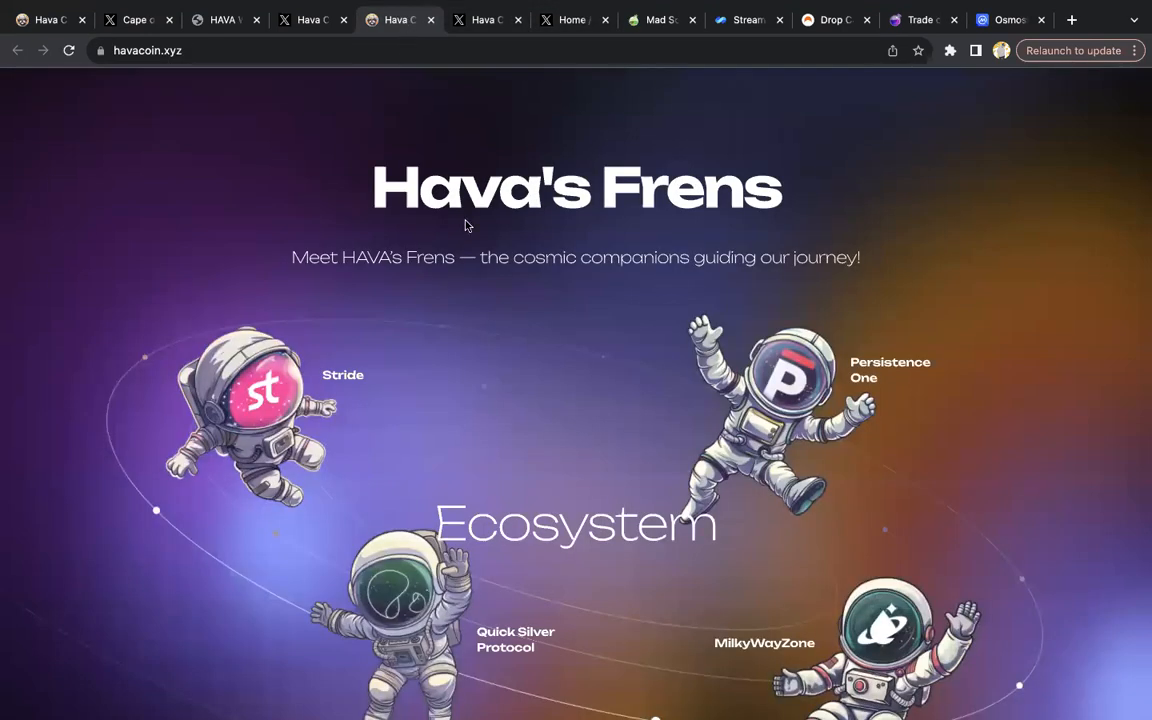
pyautogui.scroll(-3)
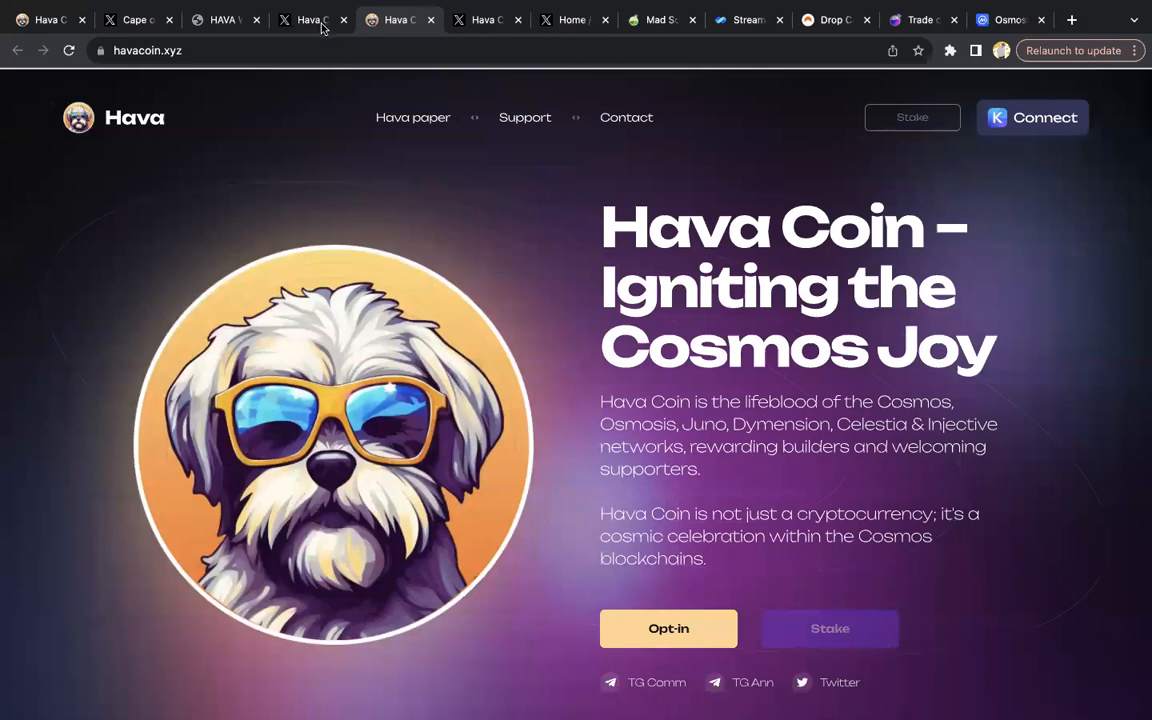
pyautogui.click(318, 20)
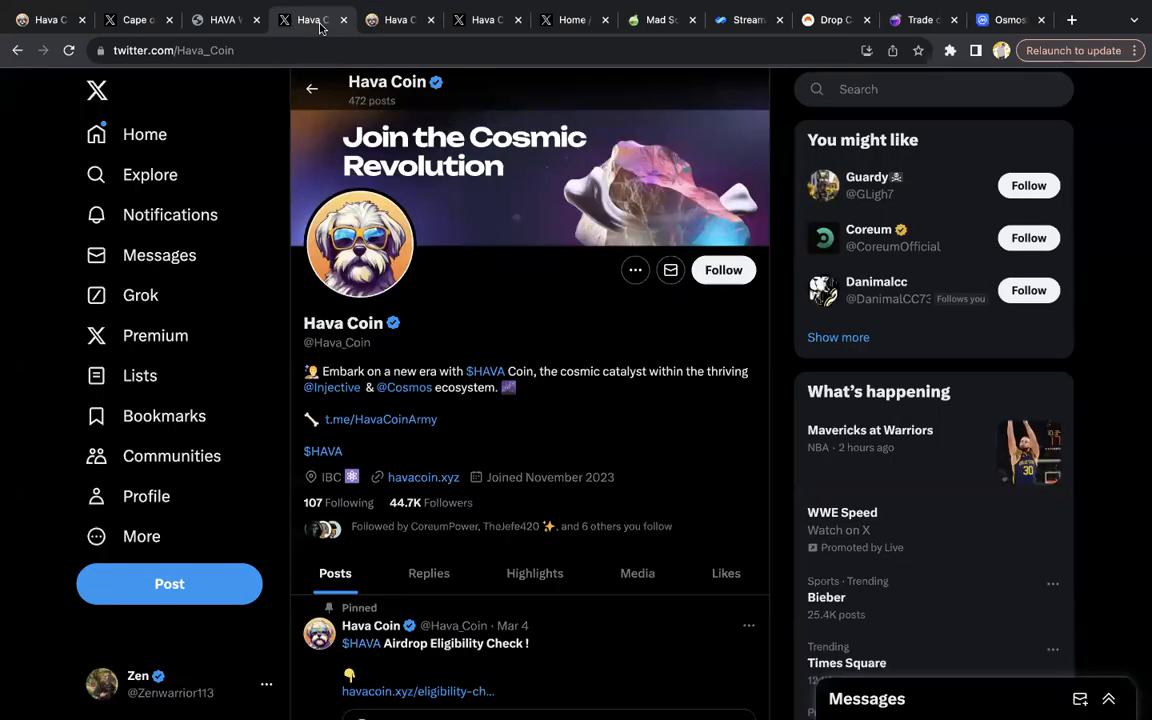
pyautogui.moveTo(304, 36)
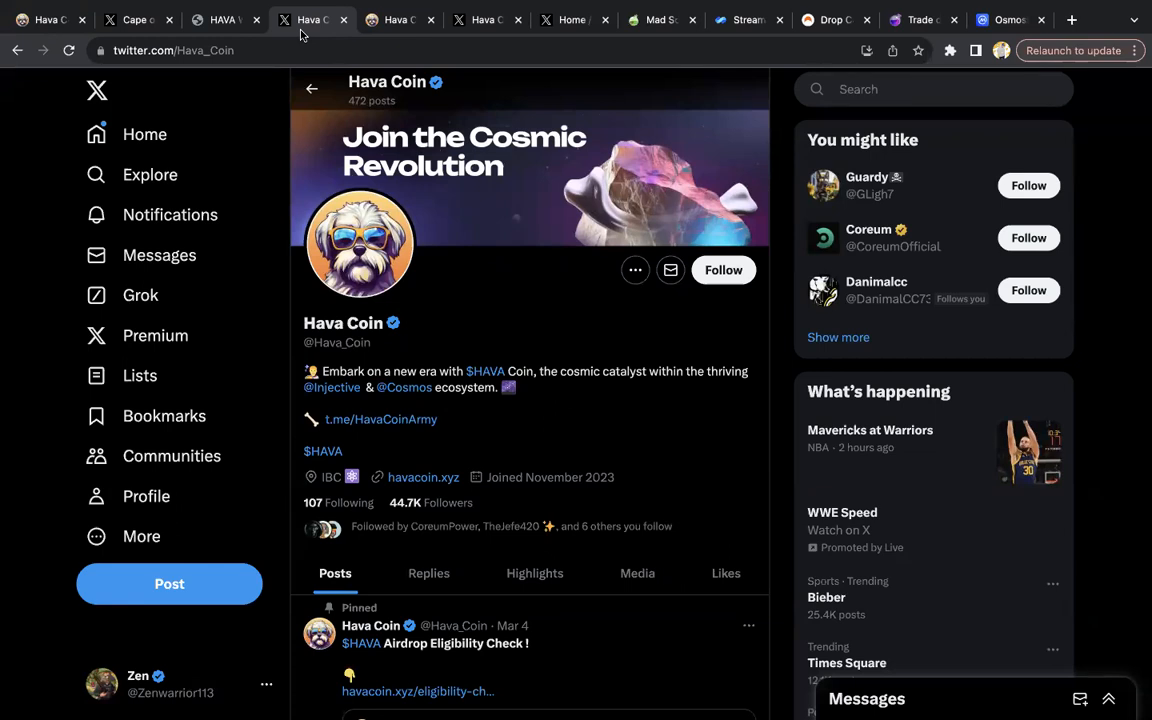
pyautogui.moveTo(636, 572)
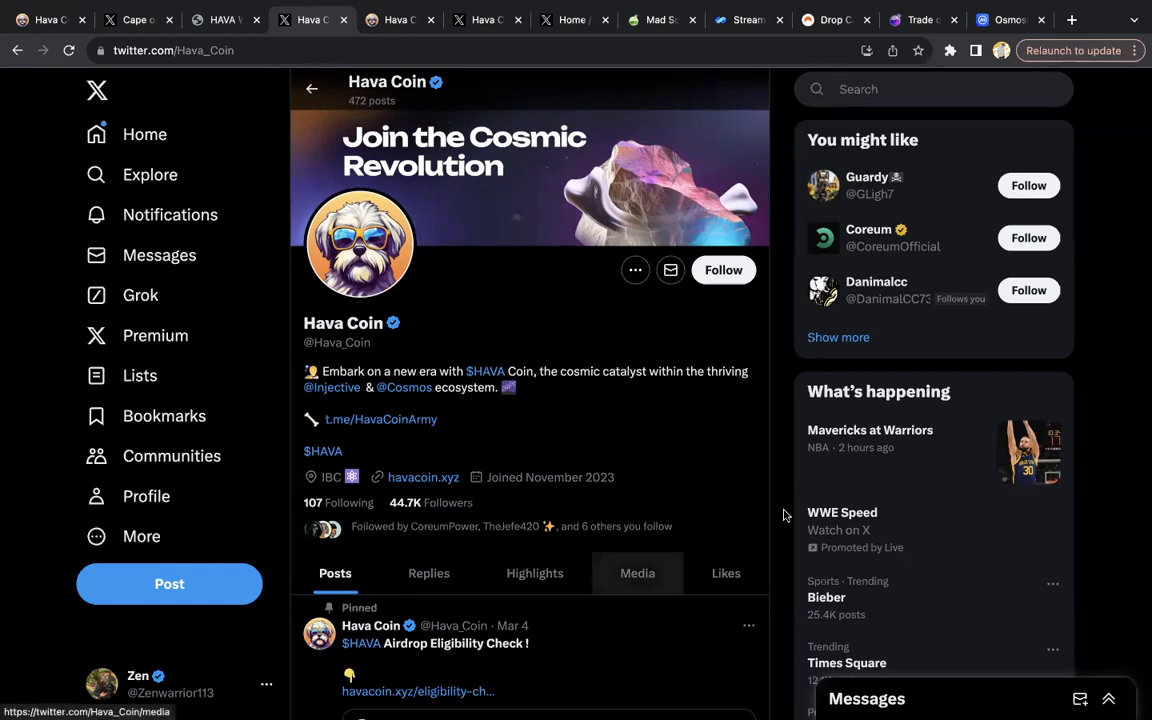
pyautogui.moveTo(936, 628)
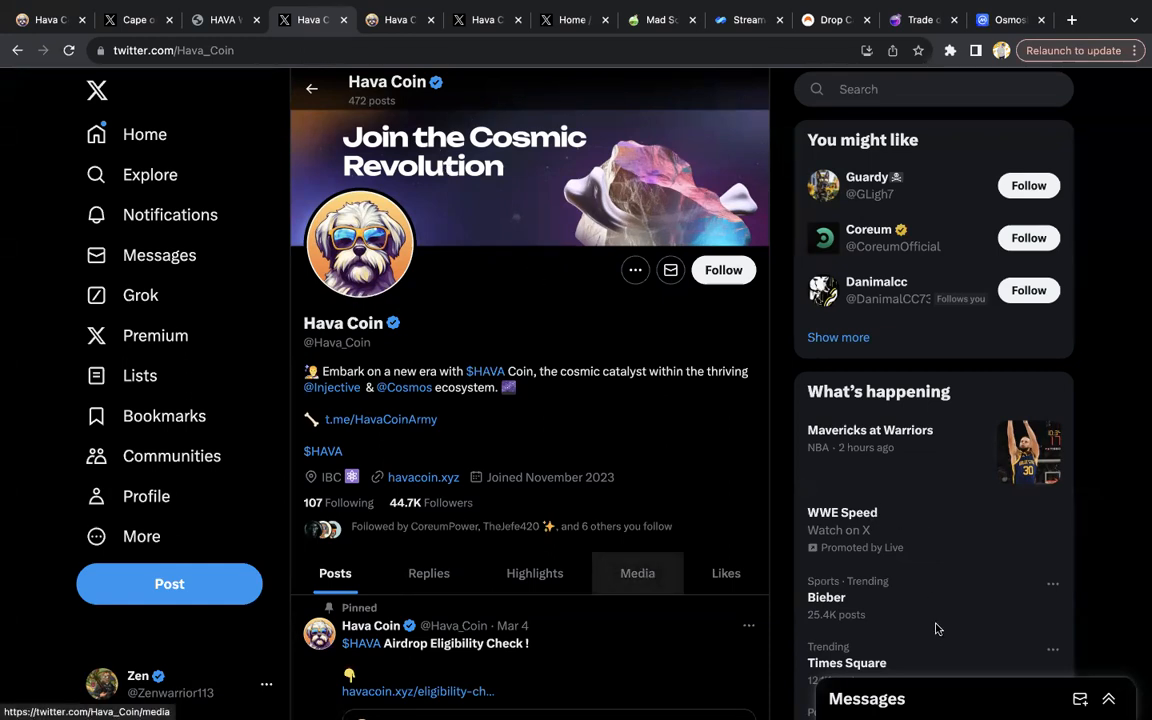
pyautogui.moveTo(956, 704)
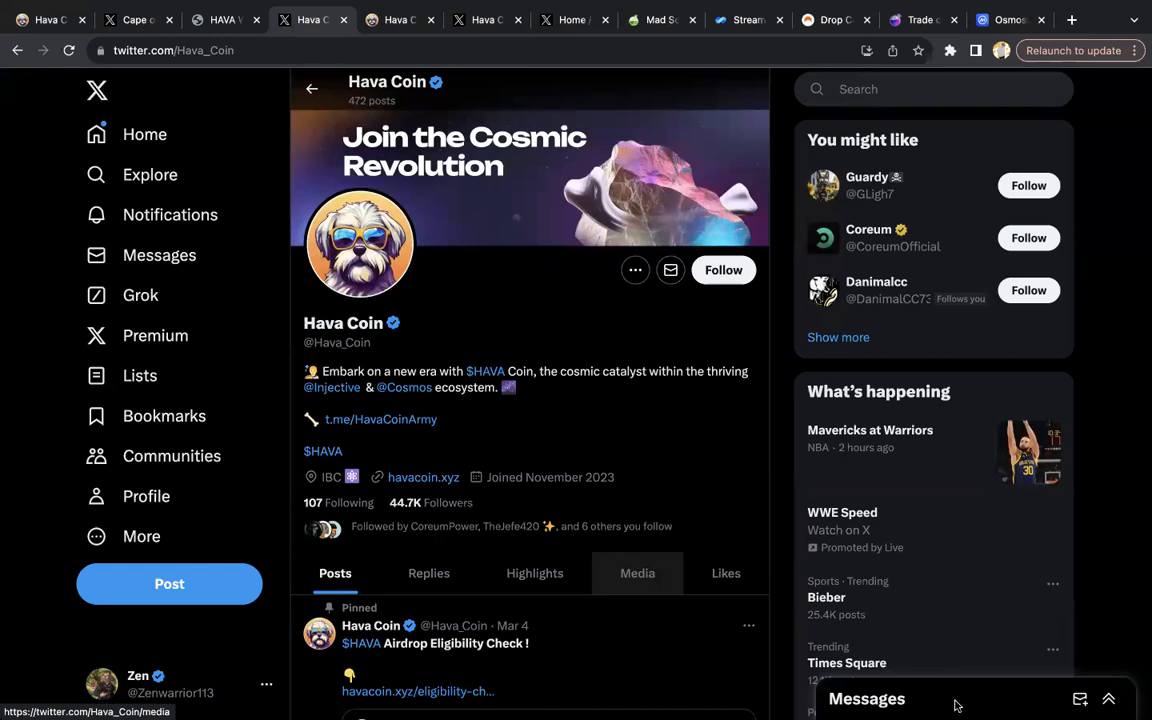